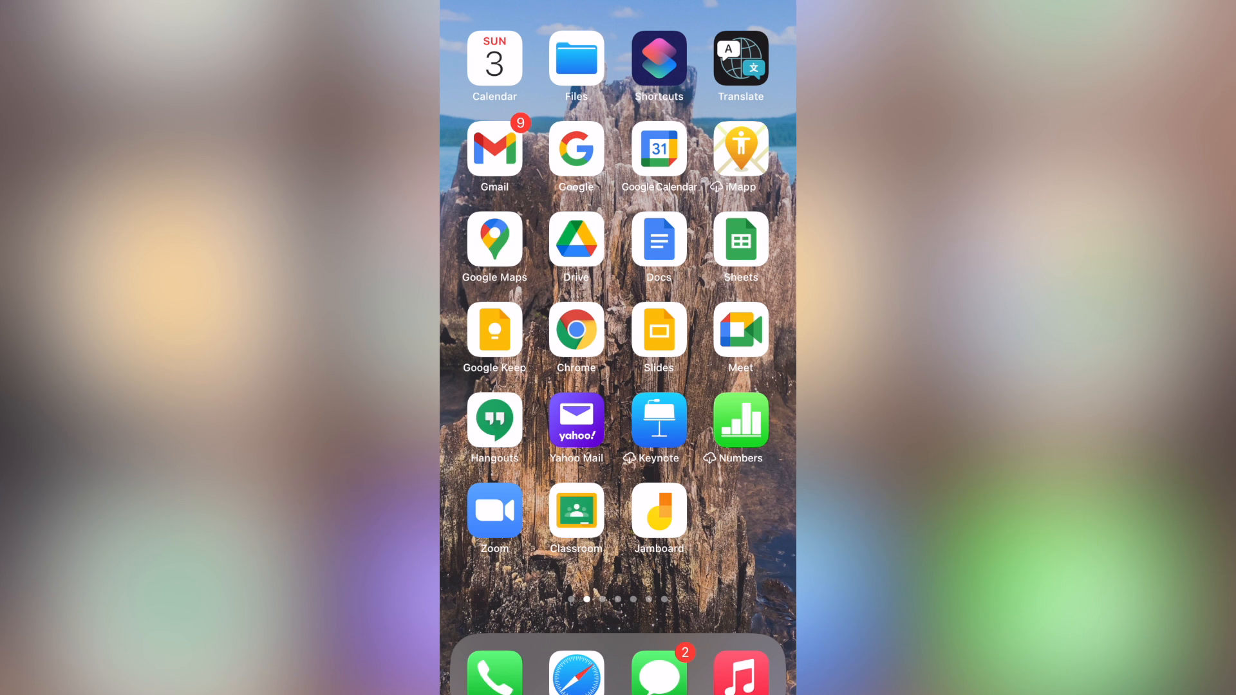
# Launch Google Drive from the home screen and browse down the My Drive folder list
pyautogui.click(576, 241)
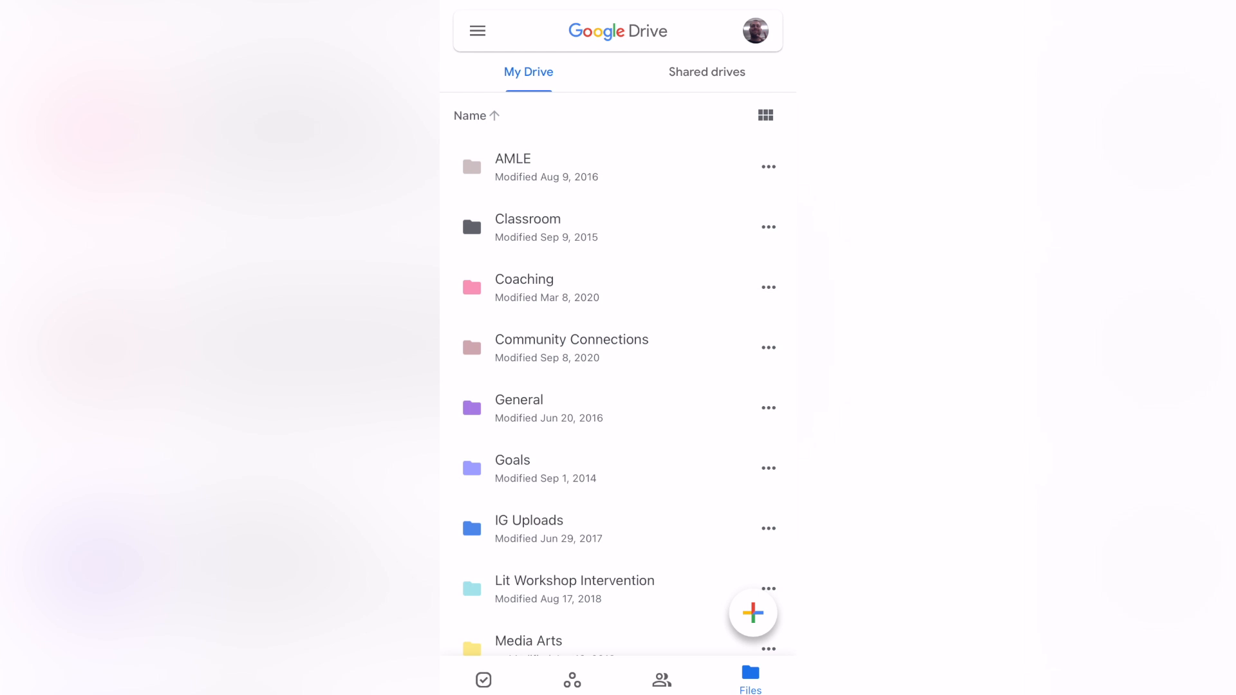
pyautogui.click(616, 31)
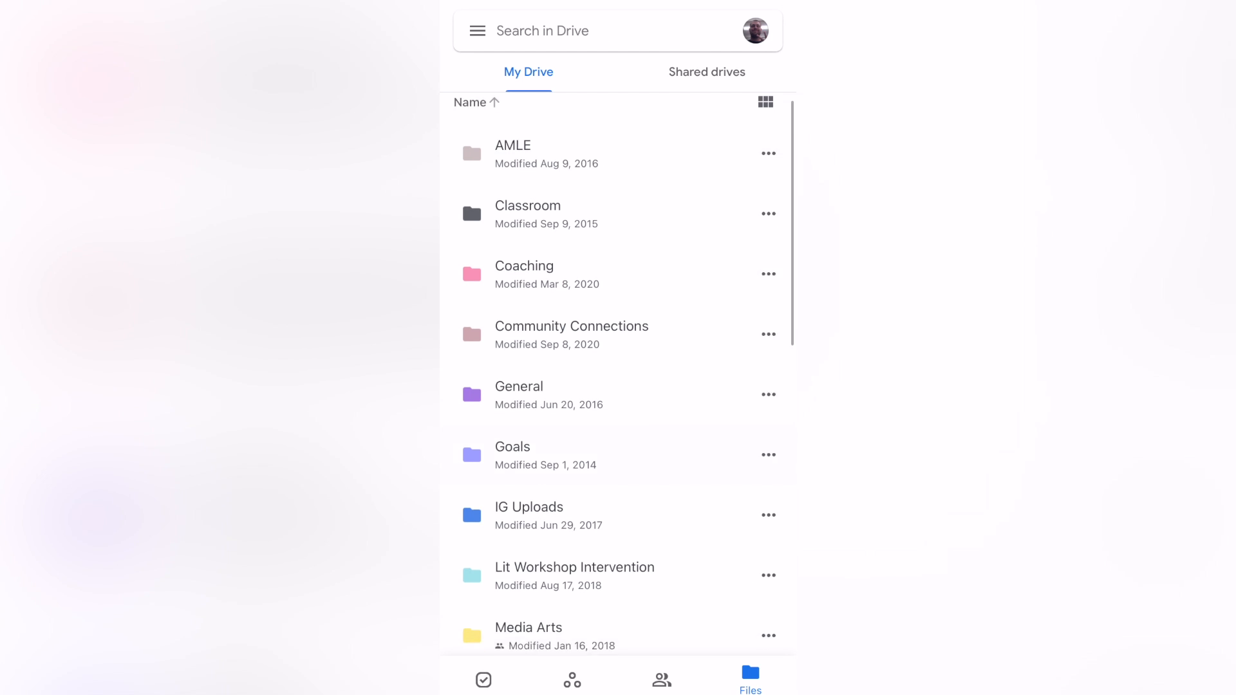
pyautogui.scroll(-3)
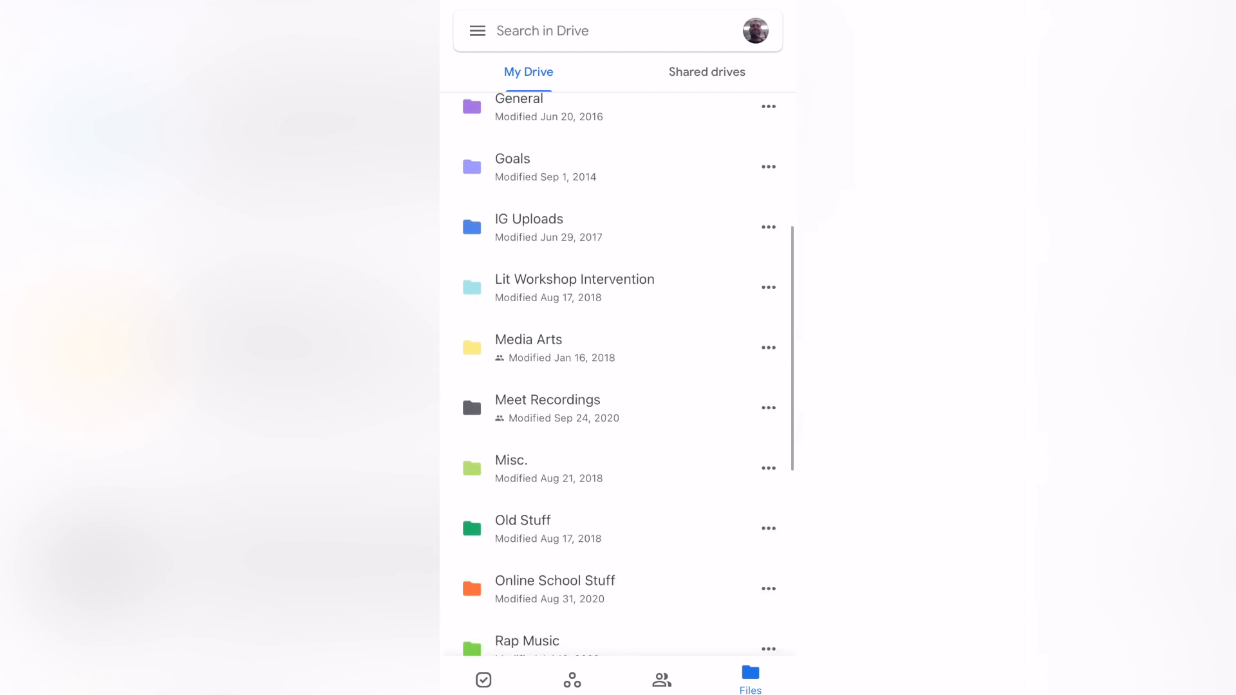
# Navigate Media Arts > Online Learning > the student's Media Arts, Period 11 folder
pyautogui.click(528, 348)
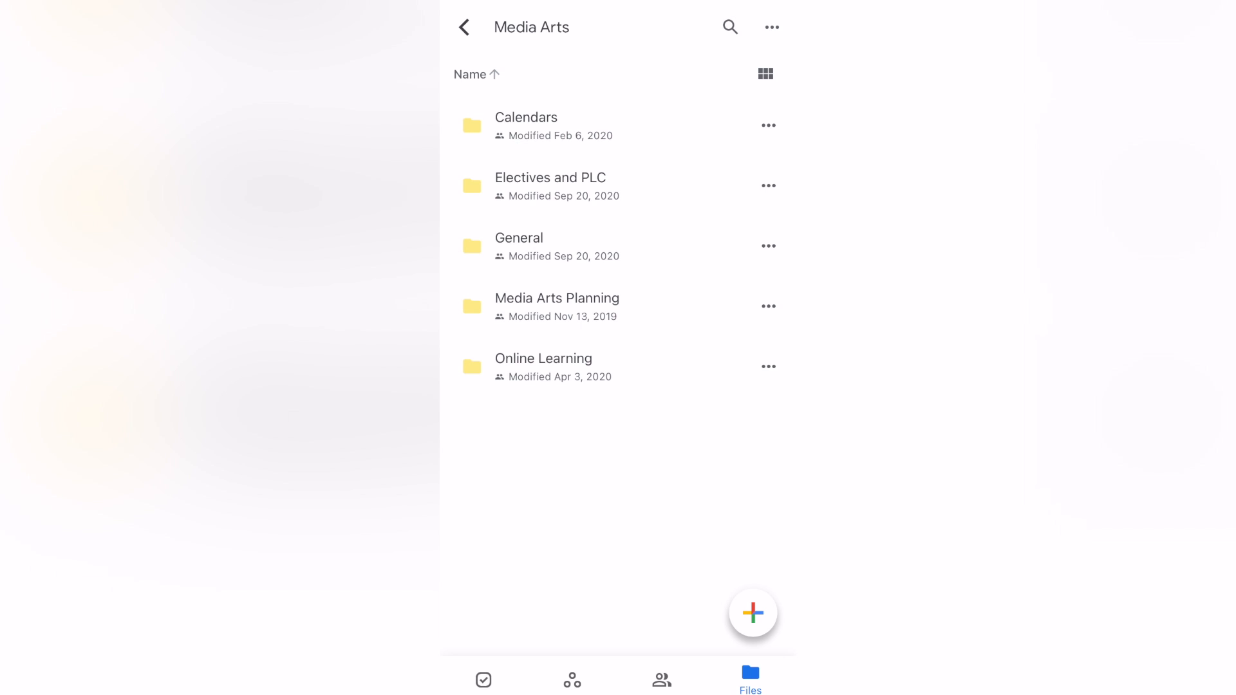
pyautogui.click(543, 358)
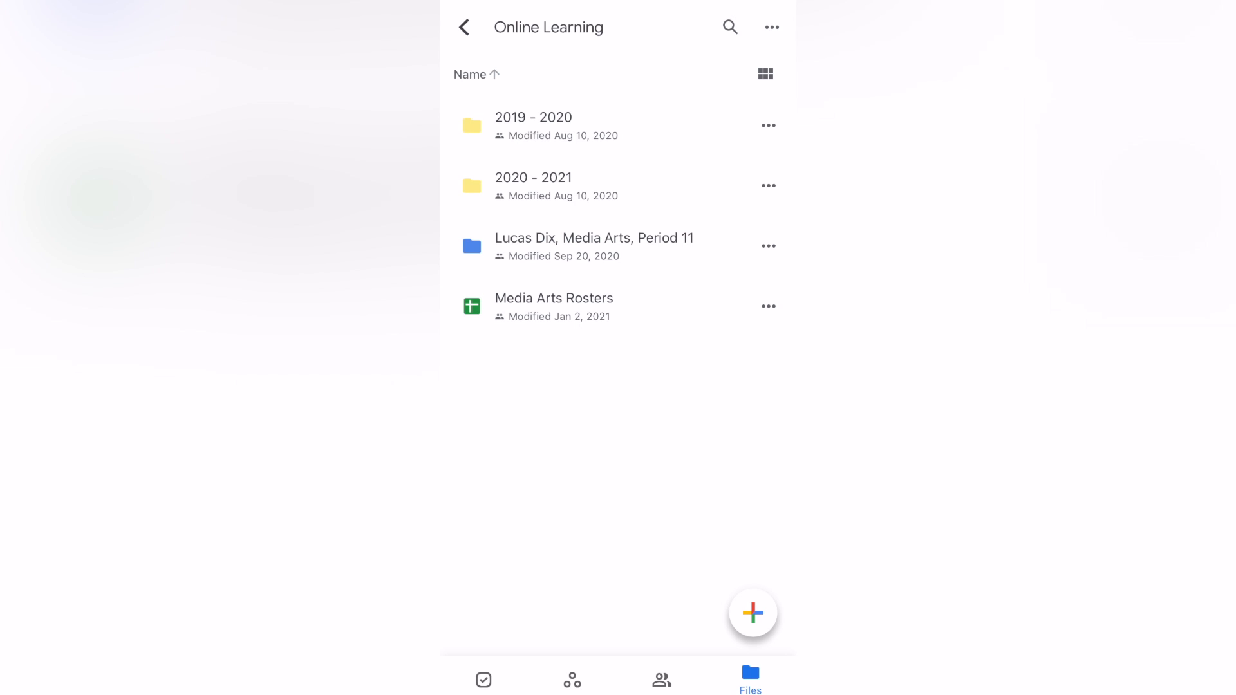
pyautogui.click(593, 244)
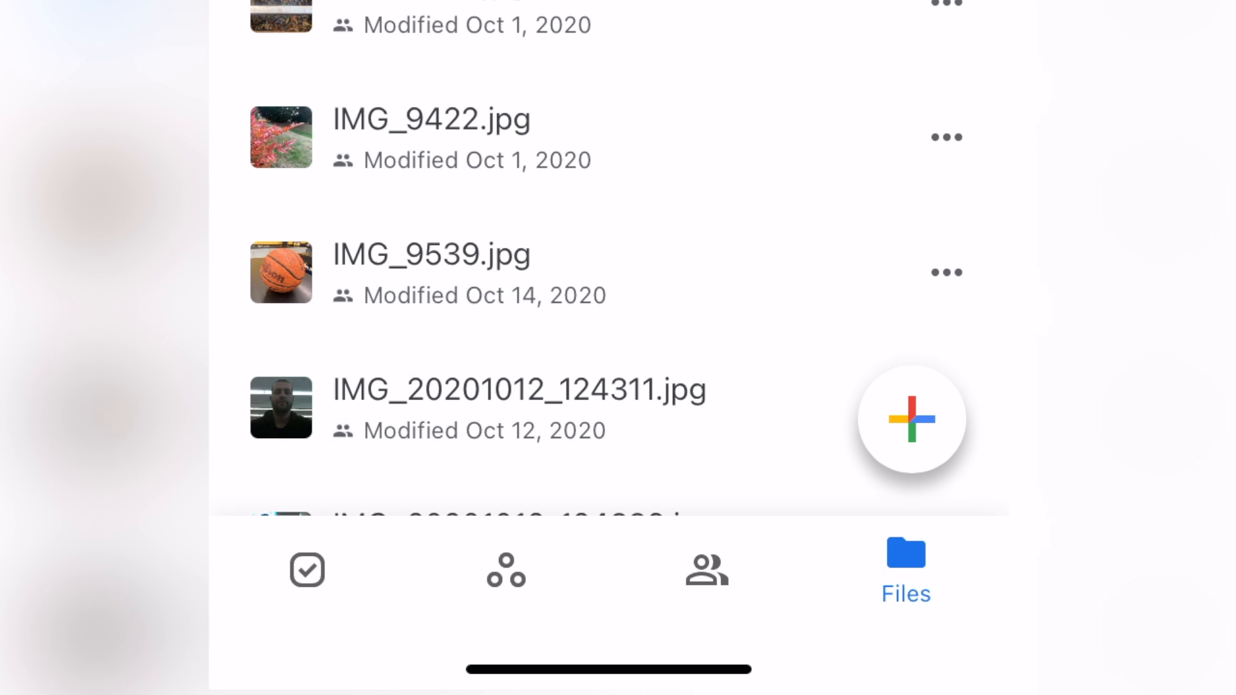
# Start an upload from the phone's Photos and Videos and show the Recents album
pyautogui.click(912, 418)
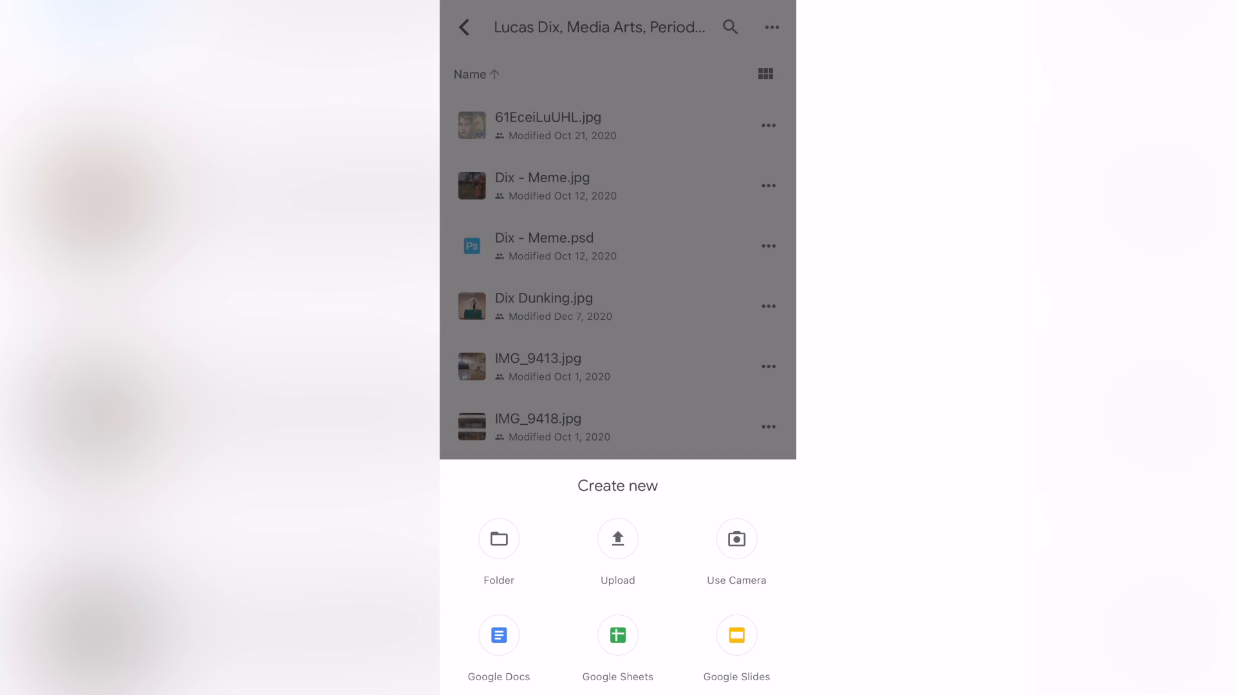
pyautogui.click(617, 543)
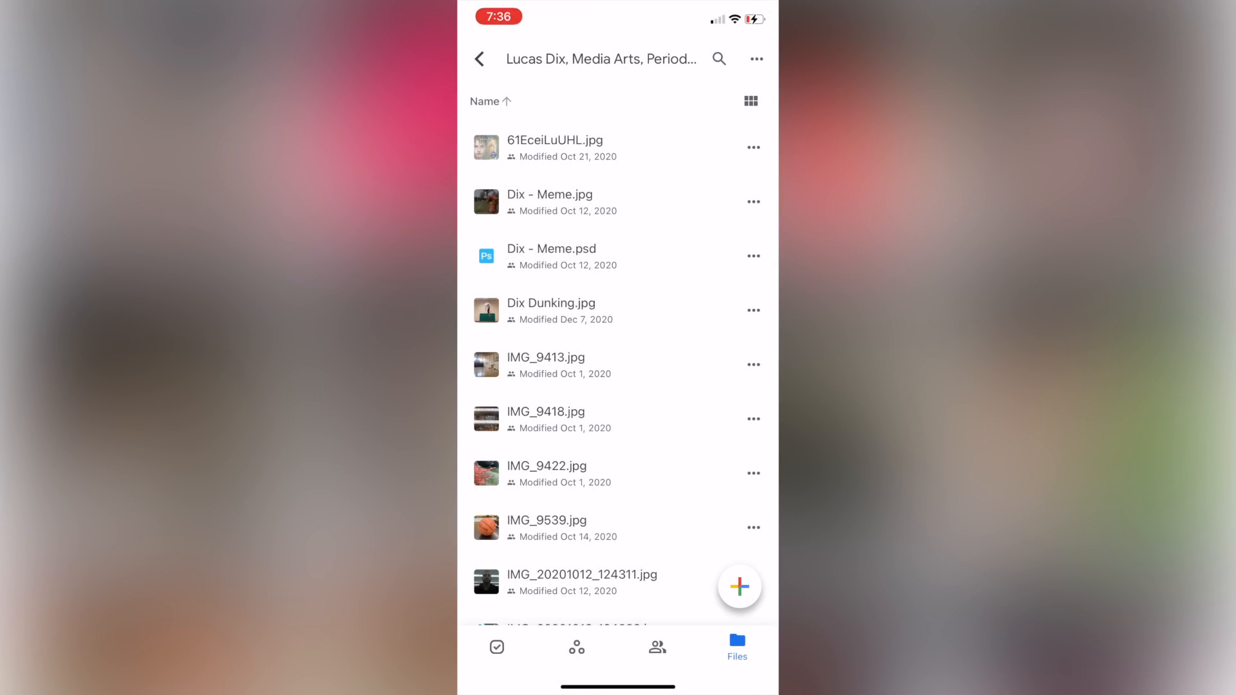
pyautogui.click(739, 586)
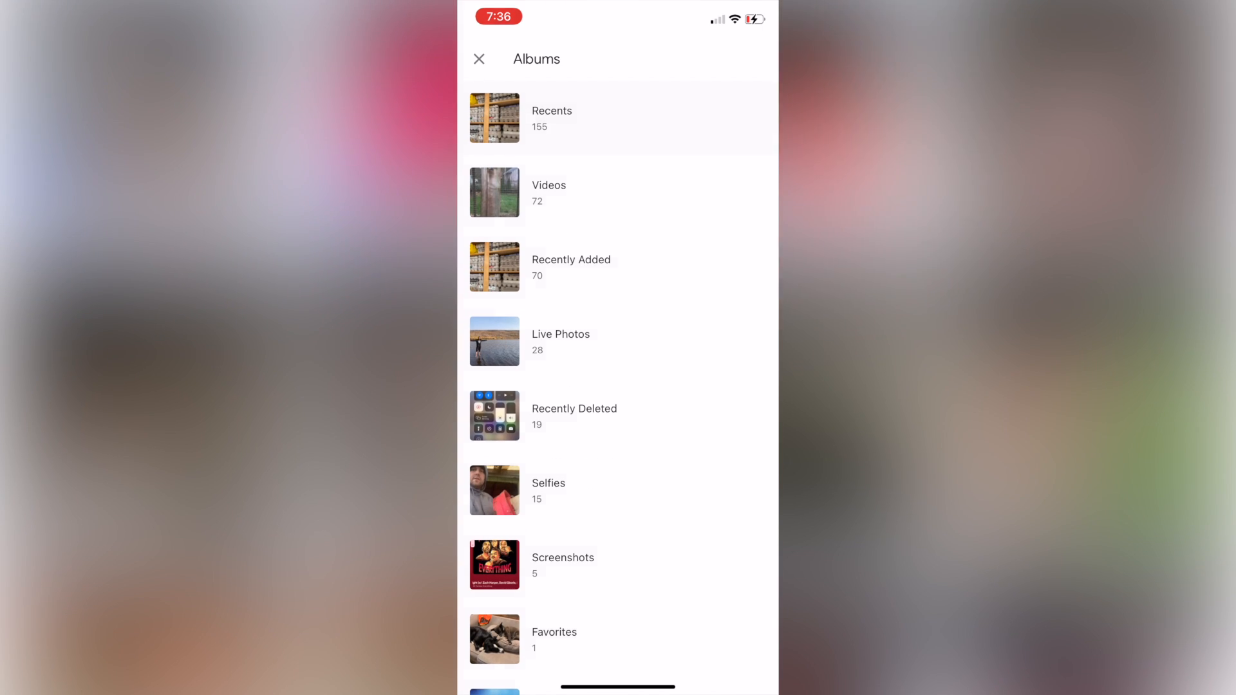
pyautogui.click(549, 192)
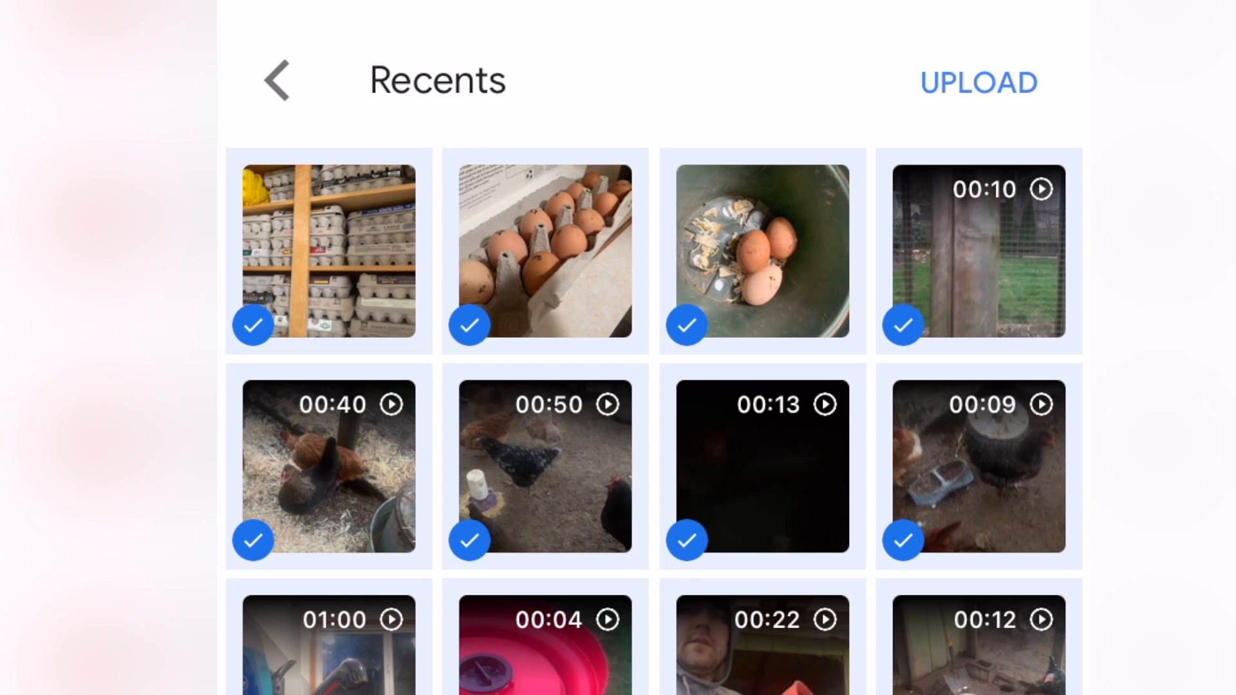
# Upload the selected egg photos and chicken videos and wait until all uploads complete
pyautogui.click(978, 83)
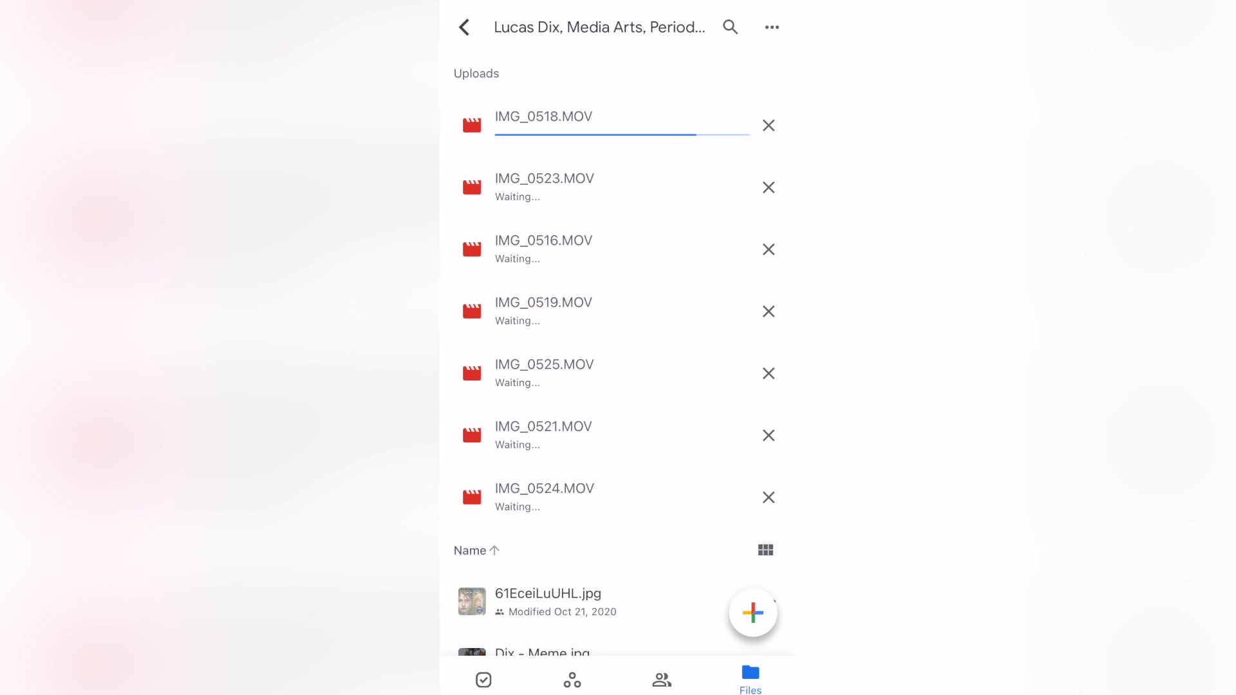
pyautogui.click(767, 125)
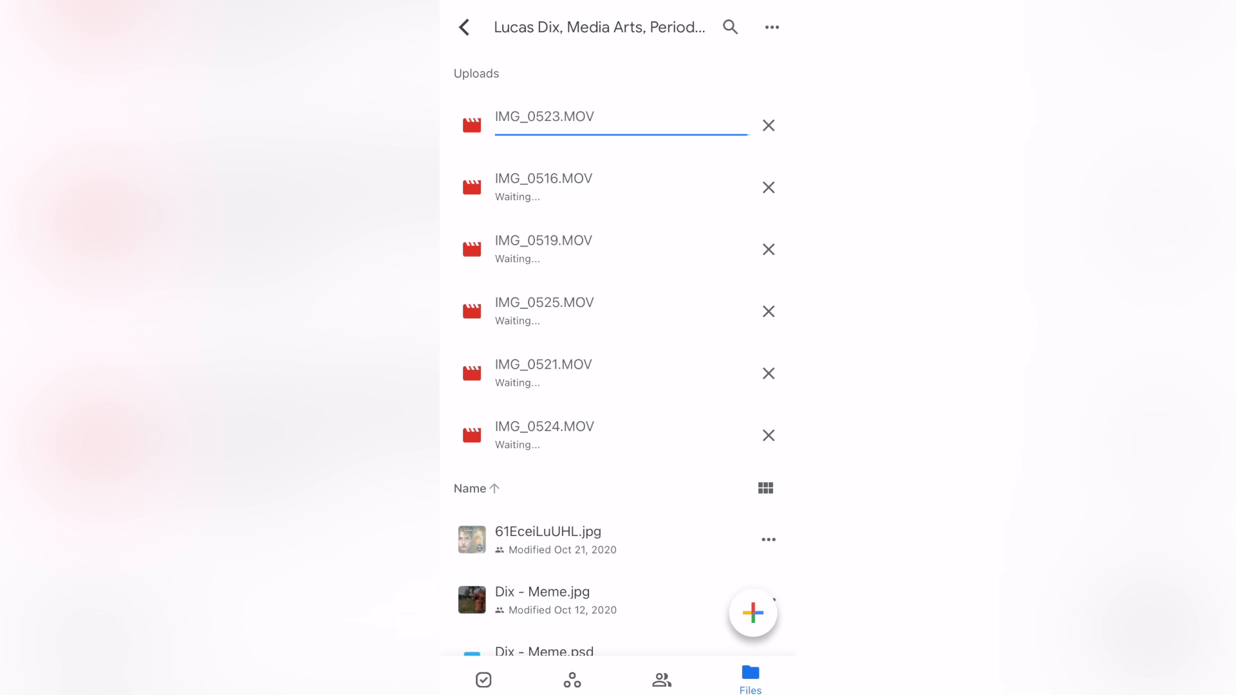
pyautogui.click(767, 125)
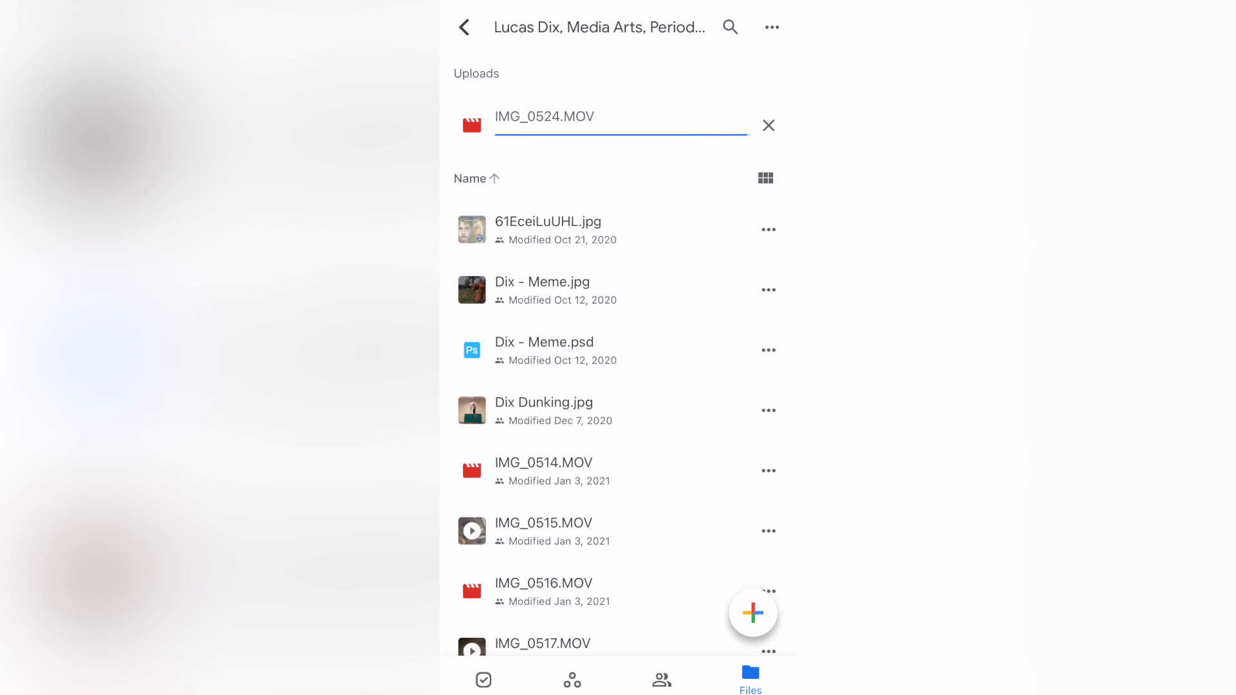
pyautogui.click(767, 125)
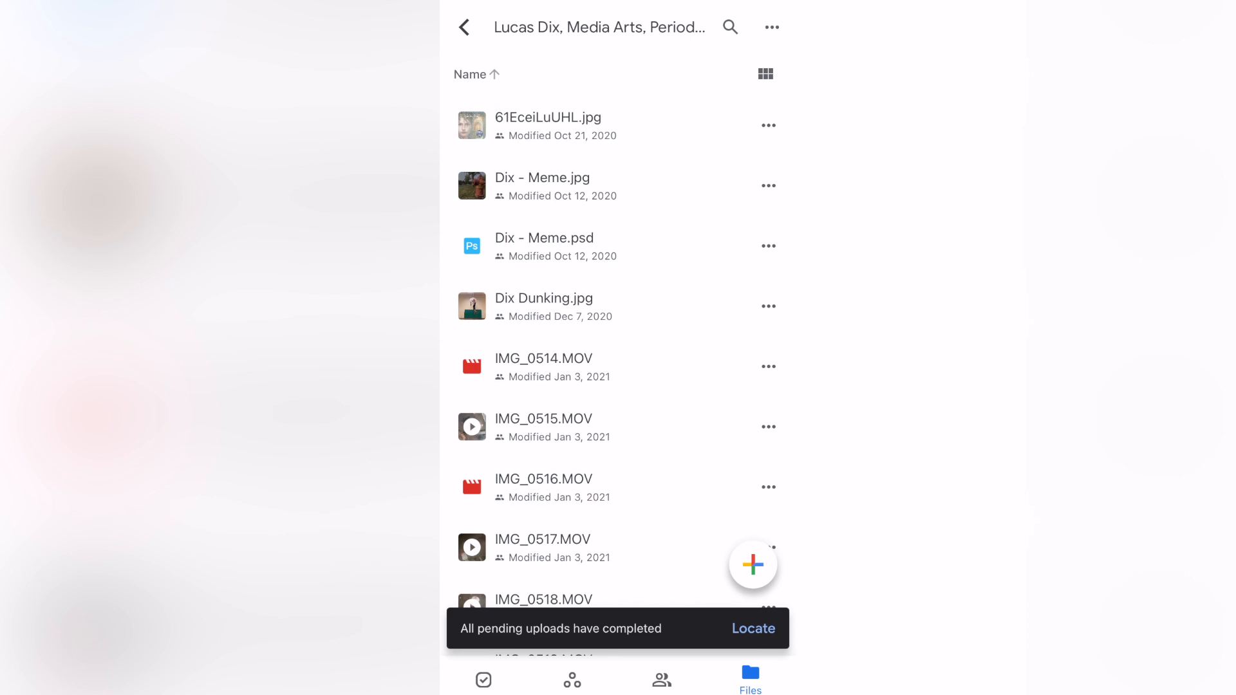
pyautogui.scroll(-3)
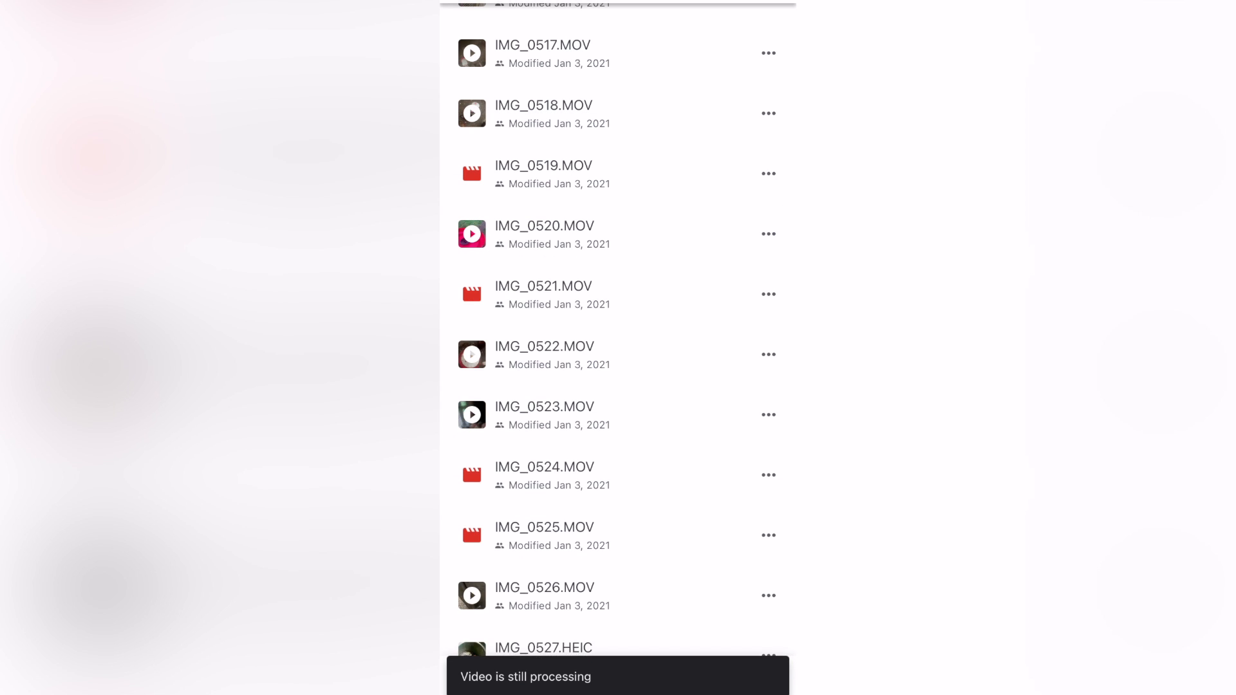
pyautogui.scroll(3)
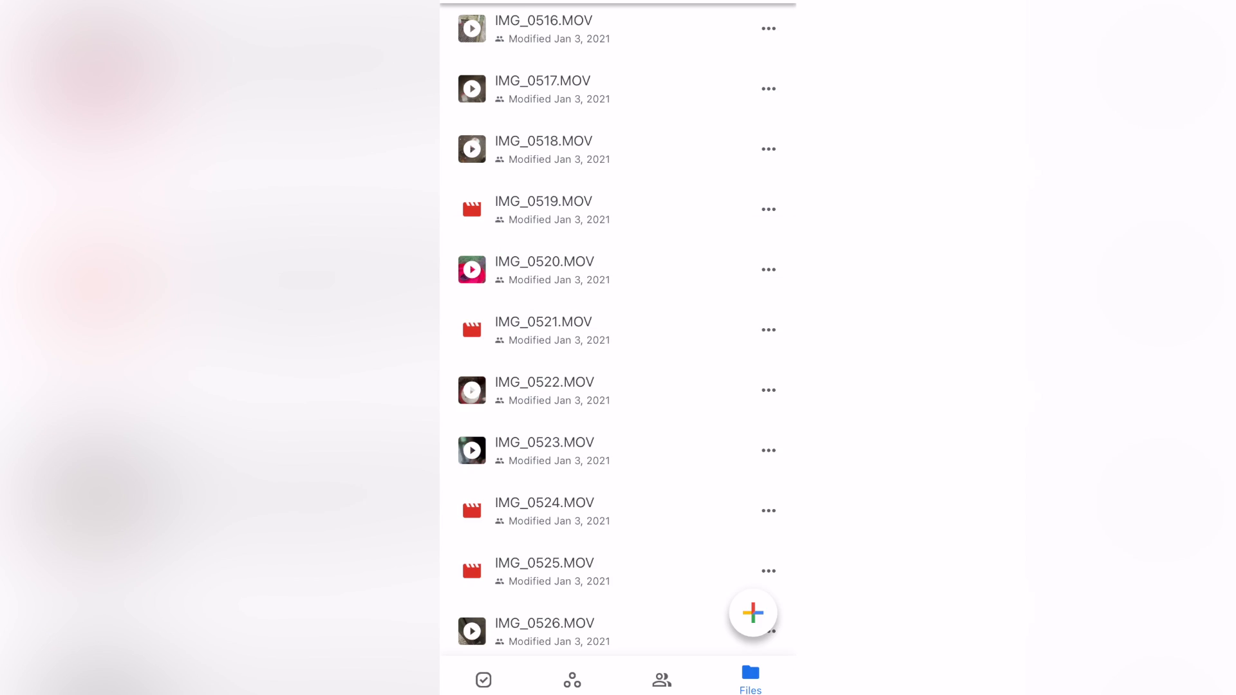